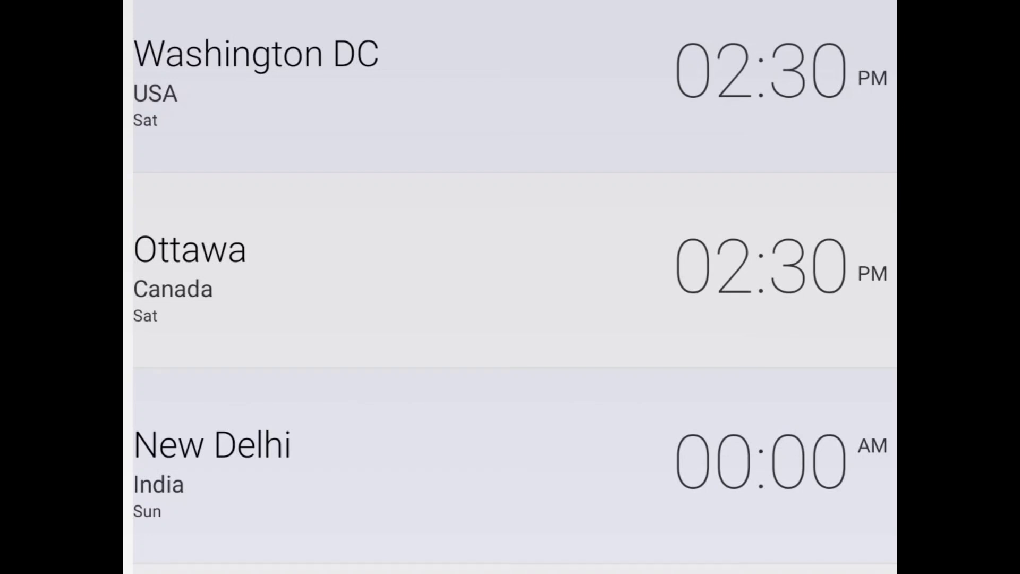
pyautogui.scroll(-3)
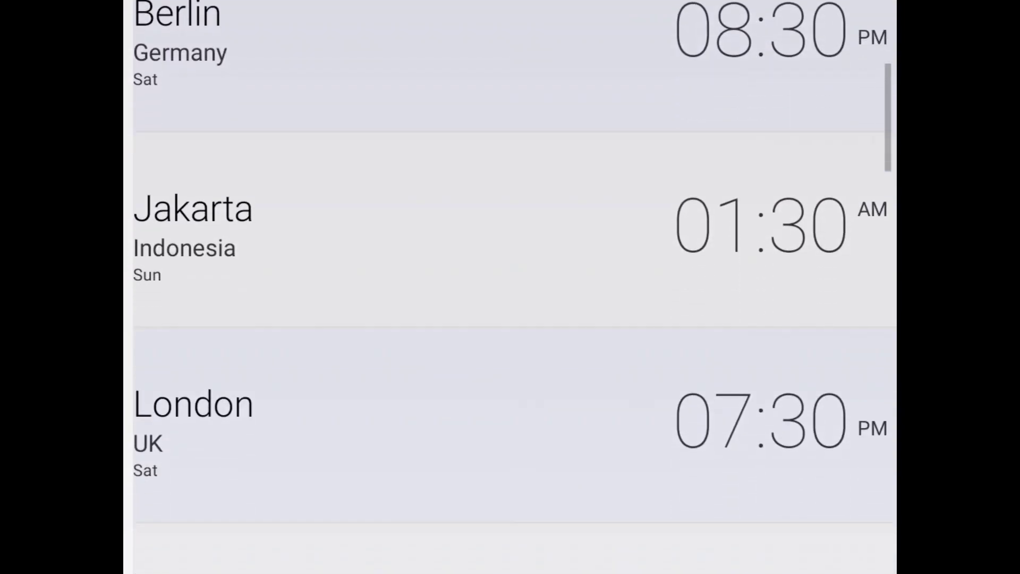
pyautogui.scroll(-3)
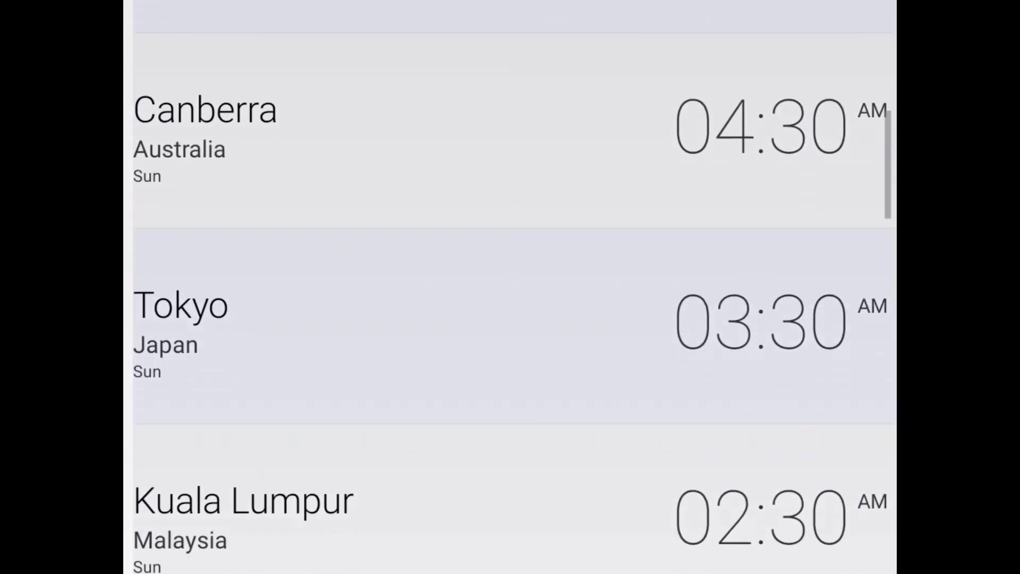
pyautogui.scroll(-3)
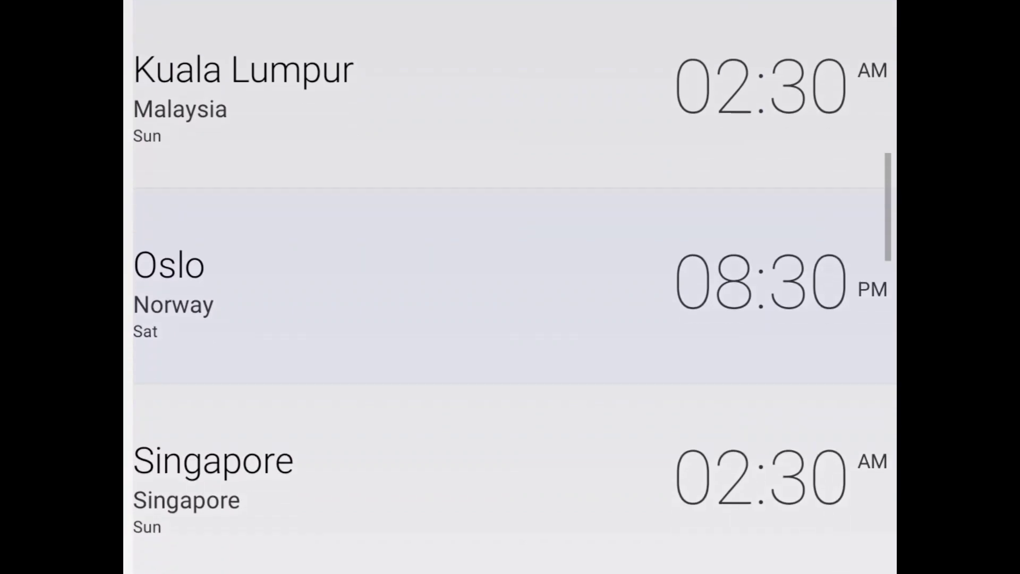
pyautogui.scroll(-3)
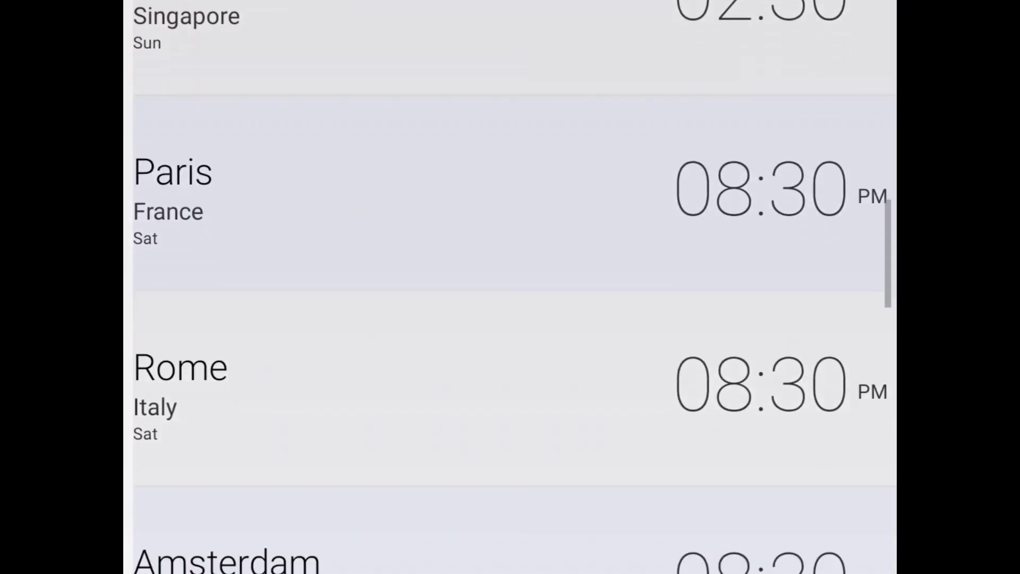
pyautogui.scroll(-3)
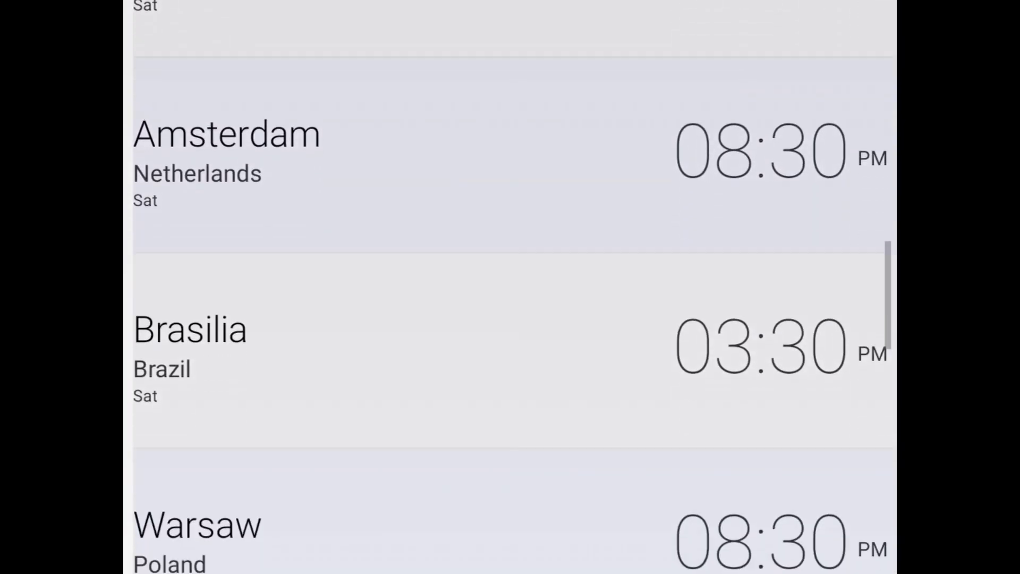